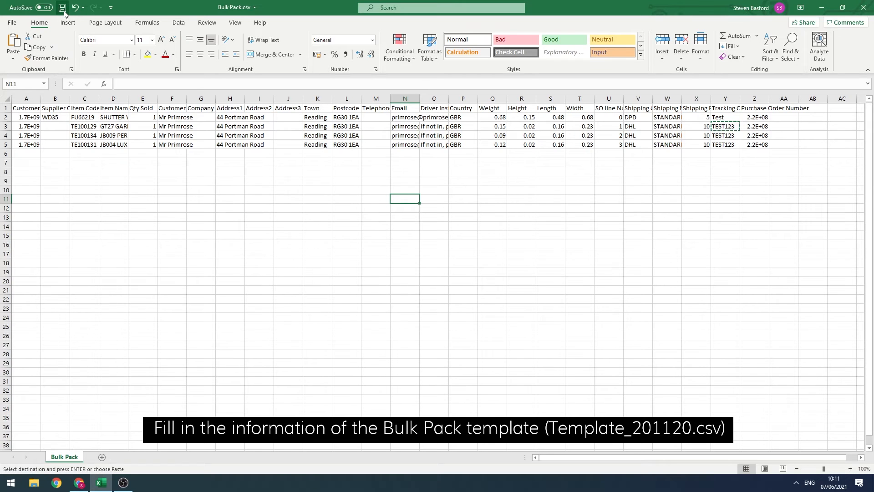
- Save Bulk Pack.csv after filling the shipping company, quantity and tracking code columns
click(63, 7)
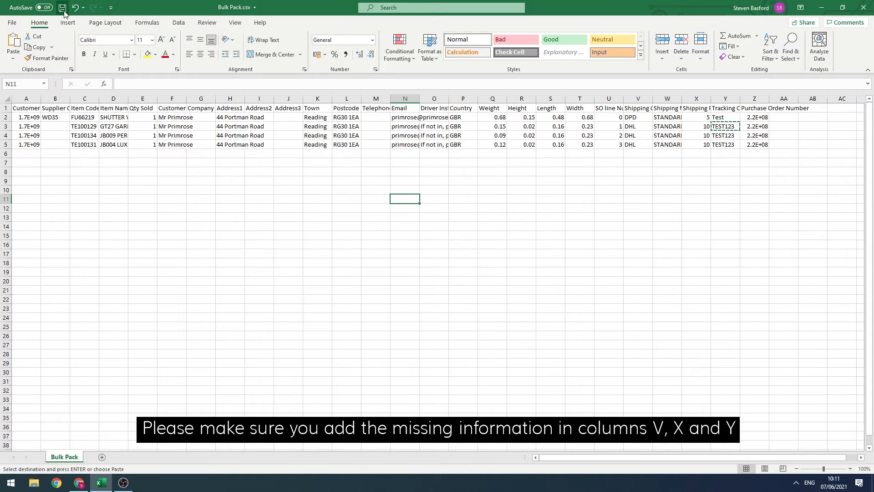
click(63, 7)
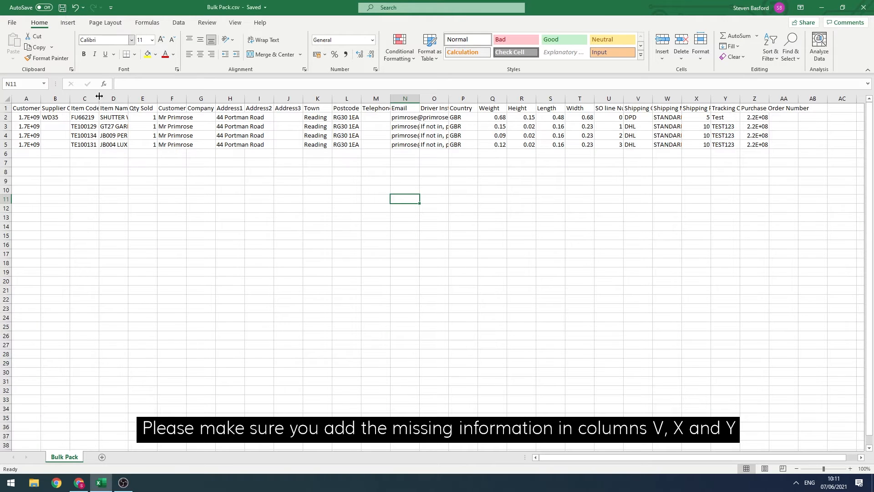
- Switch to the supplier portal and reach the Bulk Pack page in the Pack section
click(55, 482)
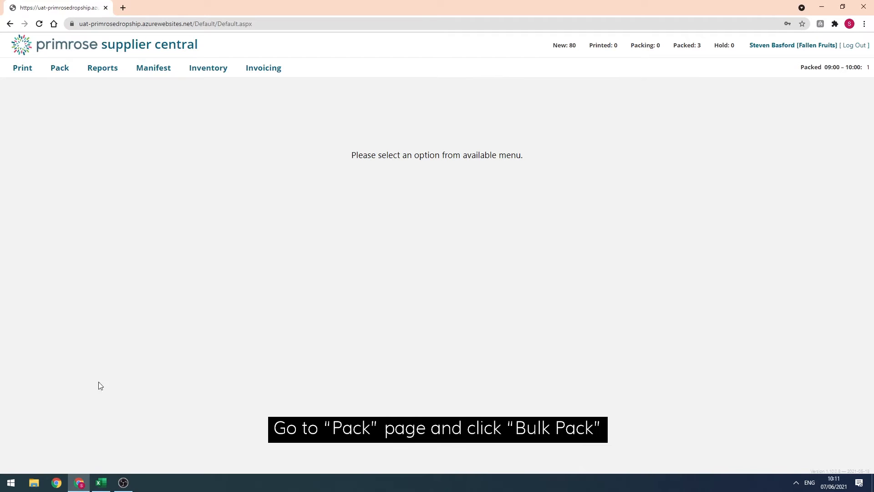
mouse_move(59, 68)
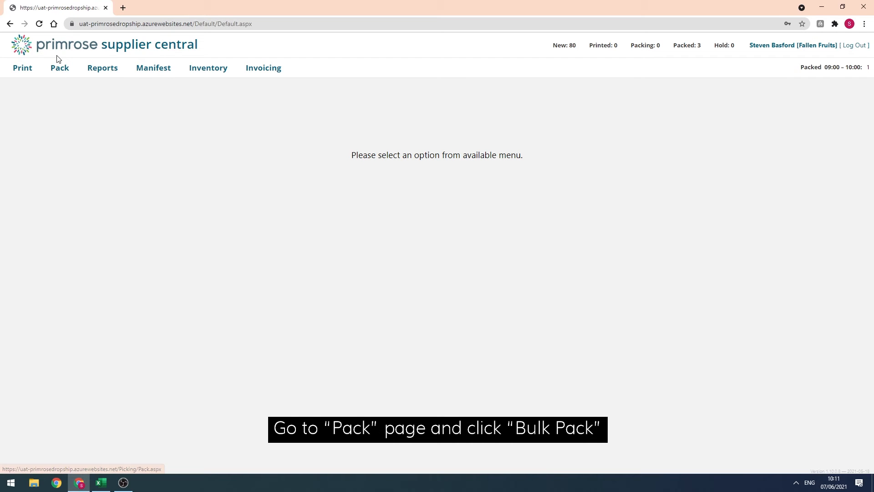
click(59, 67)
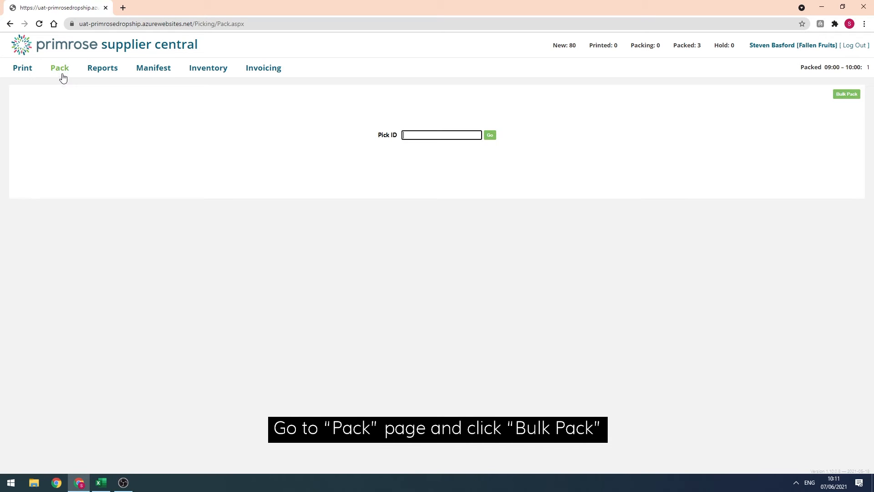
mouse_move(862, 91)
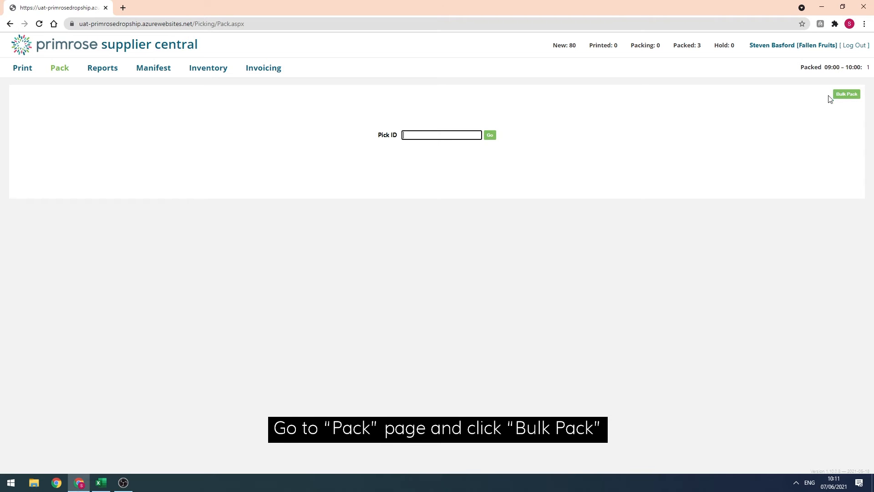
click(846, 94)
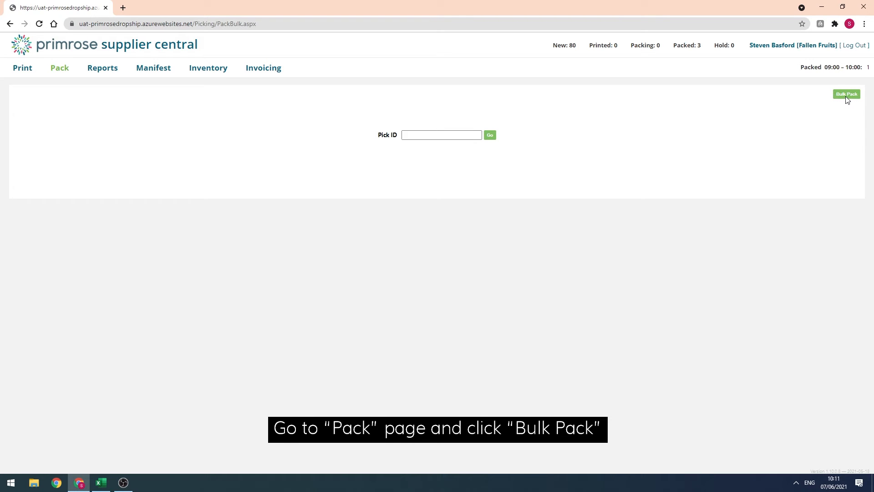
- Import Bulk Pack.csv so its four order lines are listed with shipping and tracking details
click(845, 94)
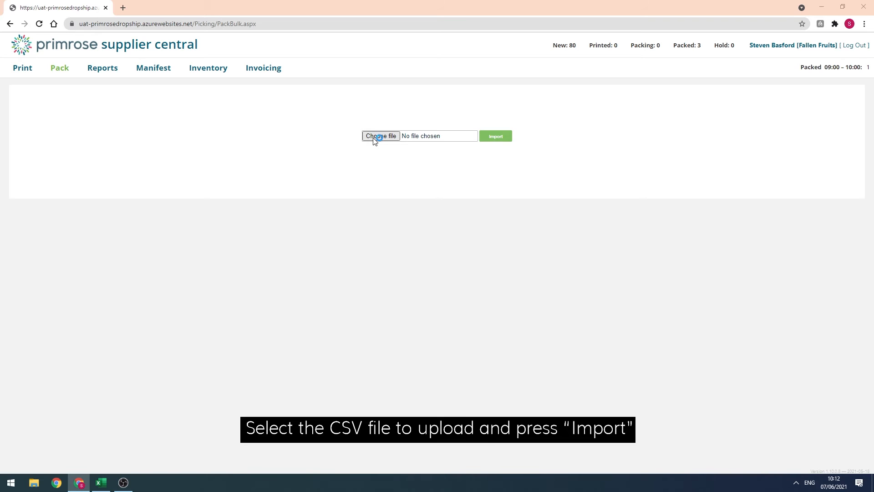
click(381, 136)
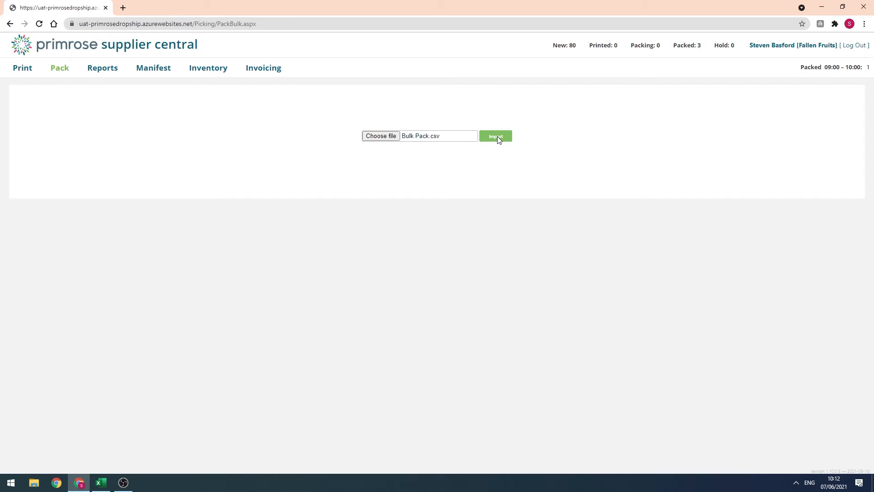
click(495, 136)
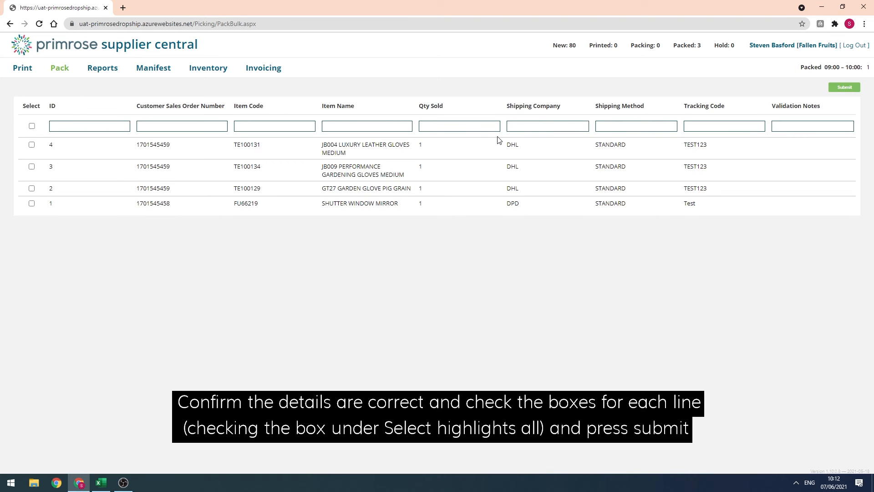
mouse_move(32, 126)
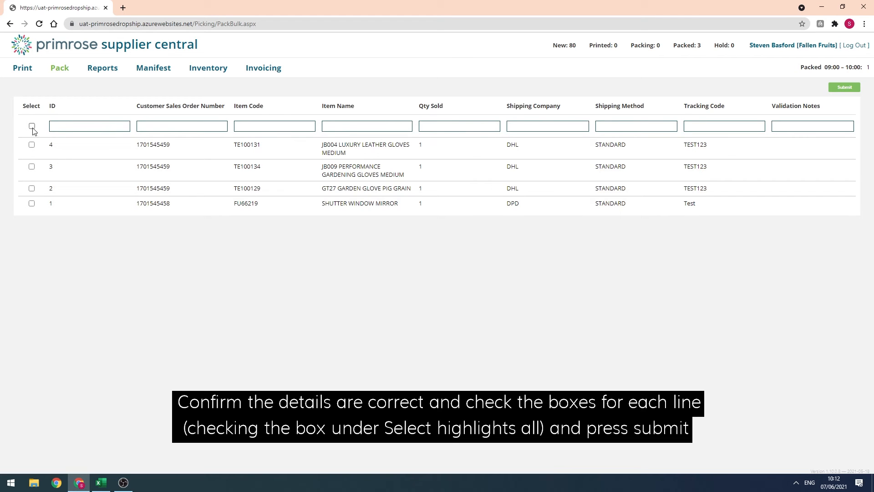
- Select all four imported order lines and submit them, confirming the bulk upload
click(32, 125)
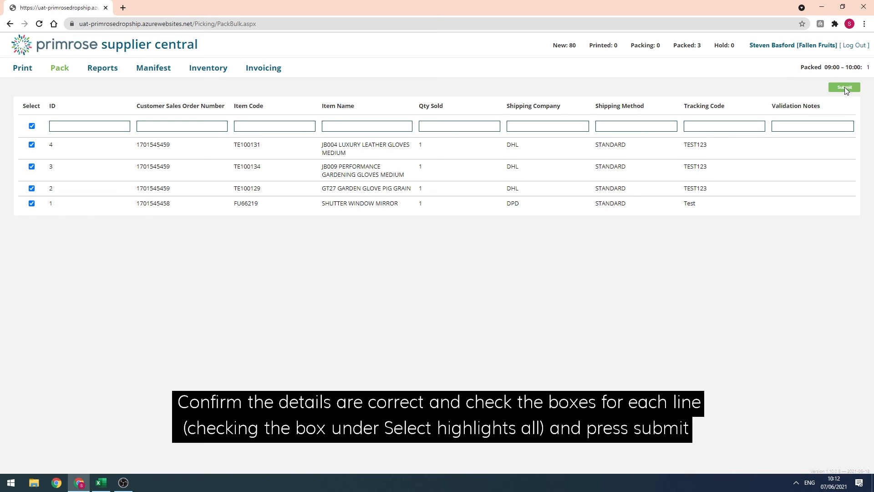
click(843, 87)
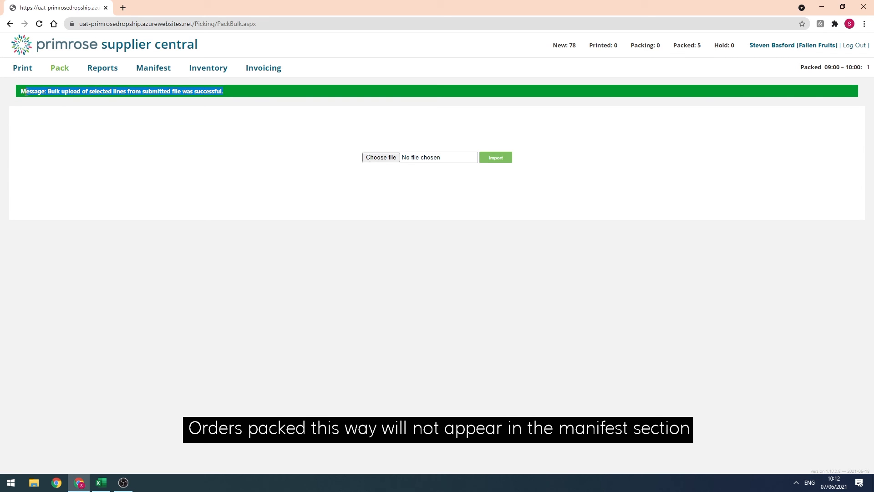
mouse_move(64, 117)
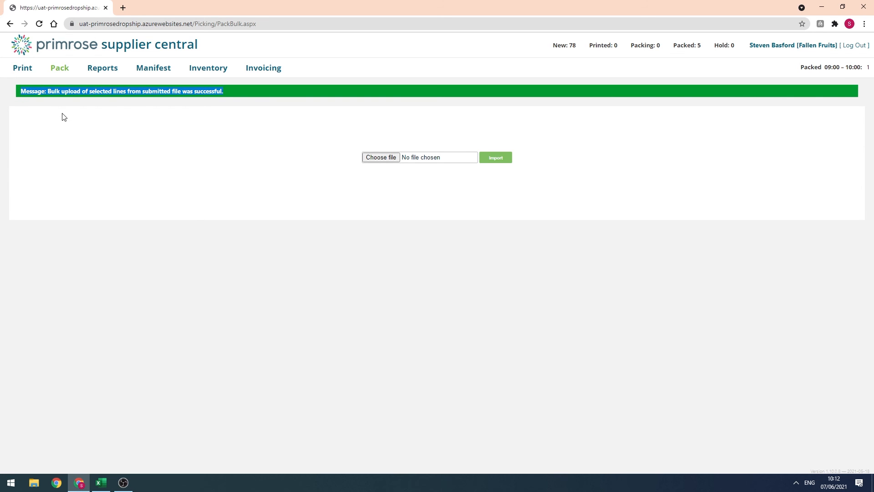